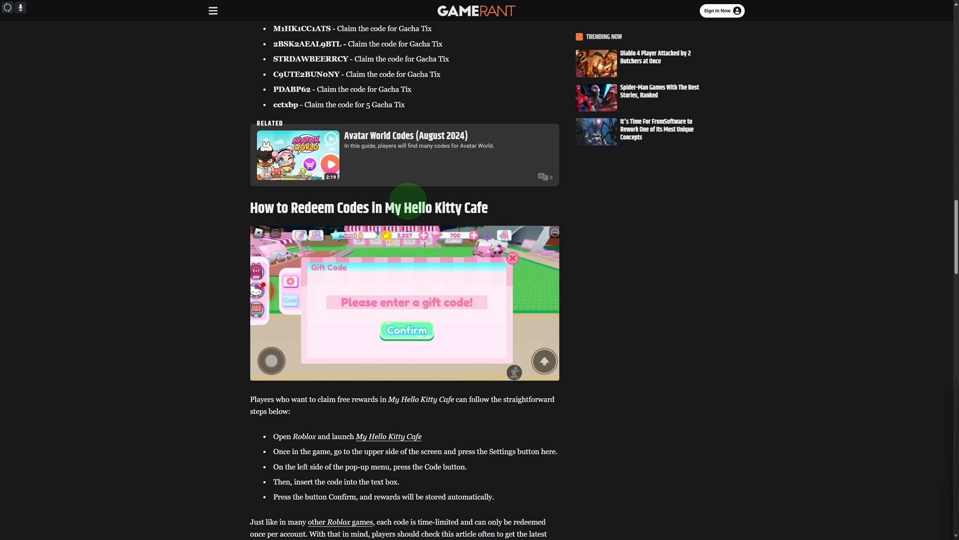
# - Scroll the My Hello Kitty Cafe codes article down to the redeem-codes heading and its steps
pyautogui.scroll(-3)
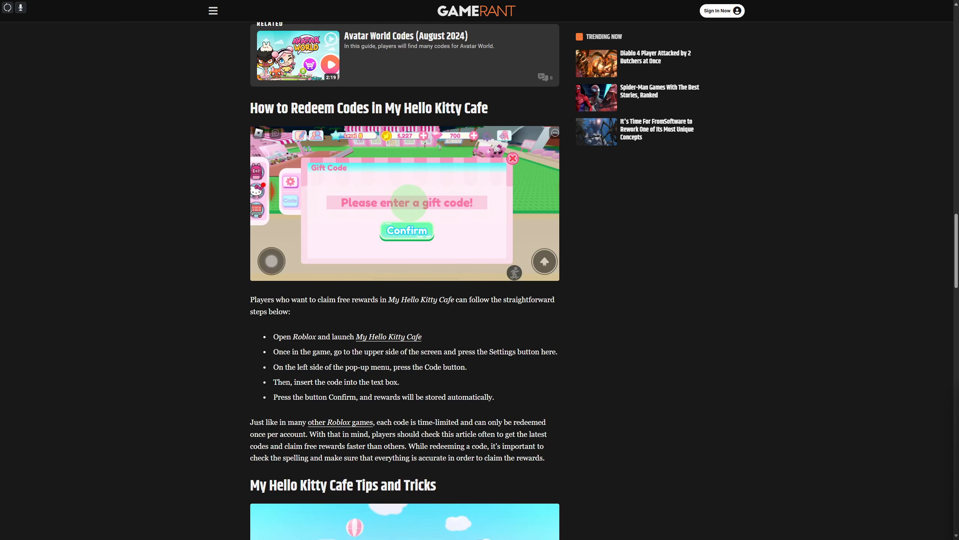
pyautogui.scroll(-3)
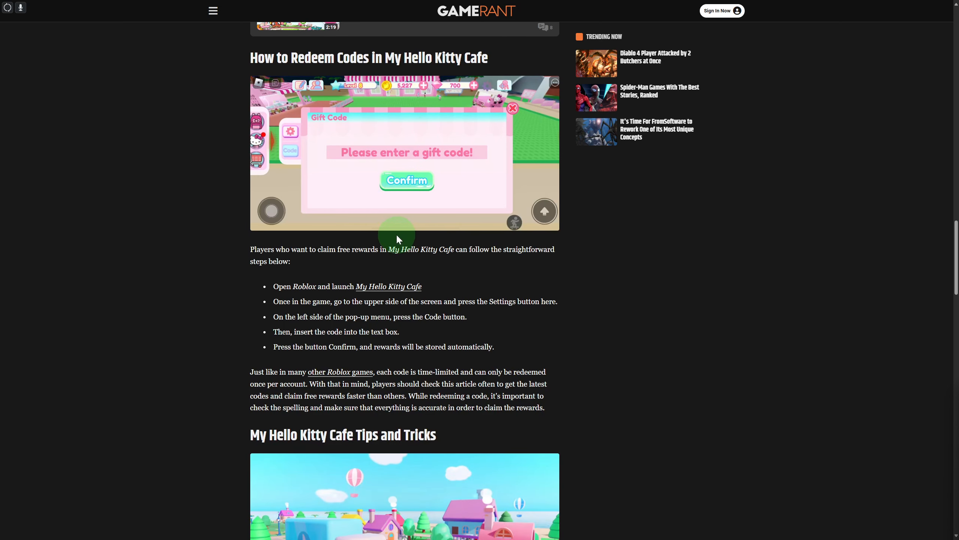
pyautogui.scroll(-3)
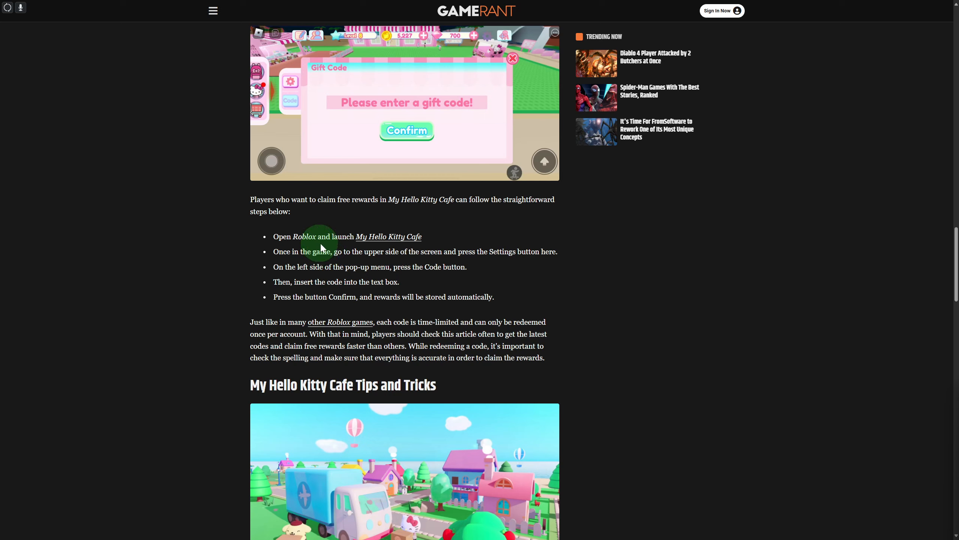
pyautogui.moveTo(365, 245)
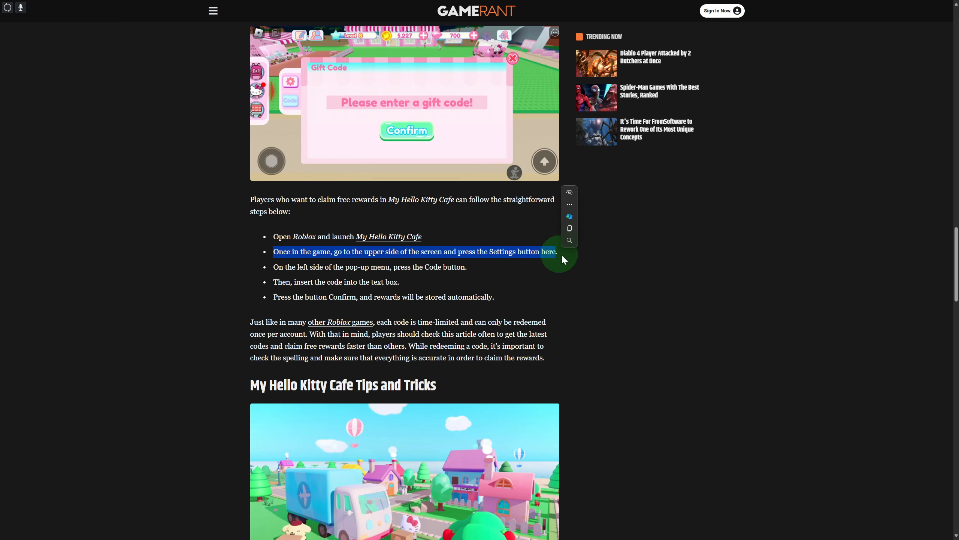
# - Scroll slightly further to show all five redeem steps and the Tips and Tricks heading
pyautogui.scroll(-3)
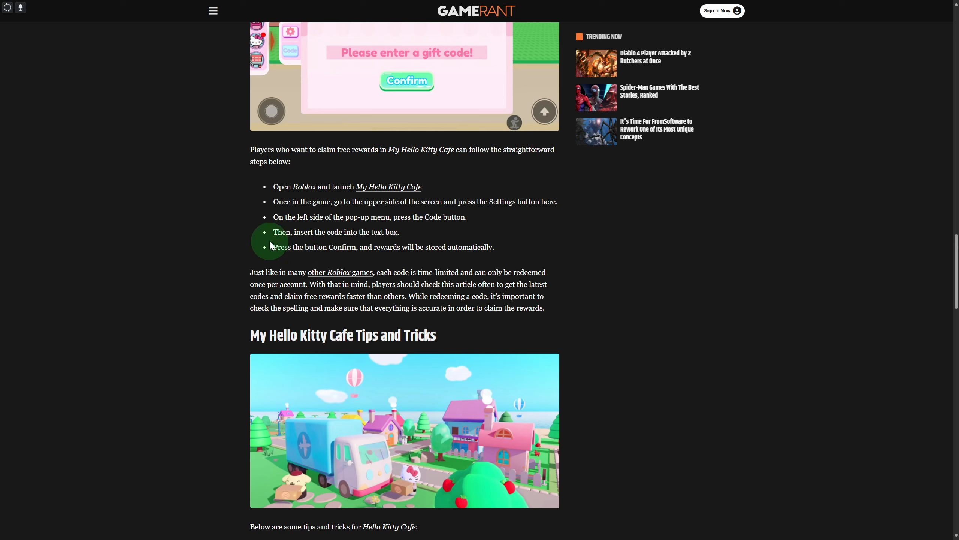
pyautogui.tripleClick(336, 232)
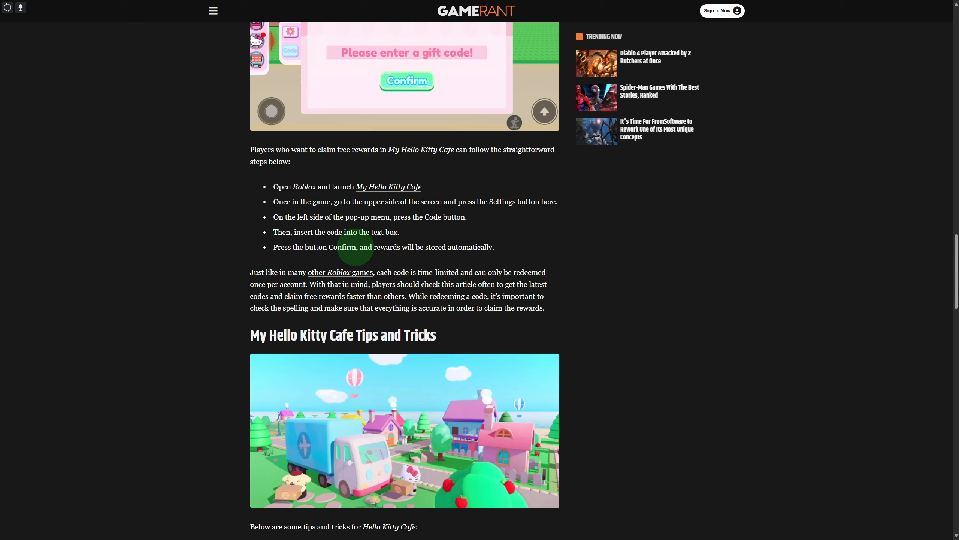
pyautogui.moveTo(368, 260)
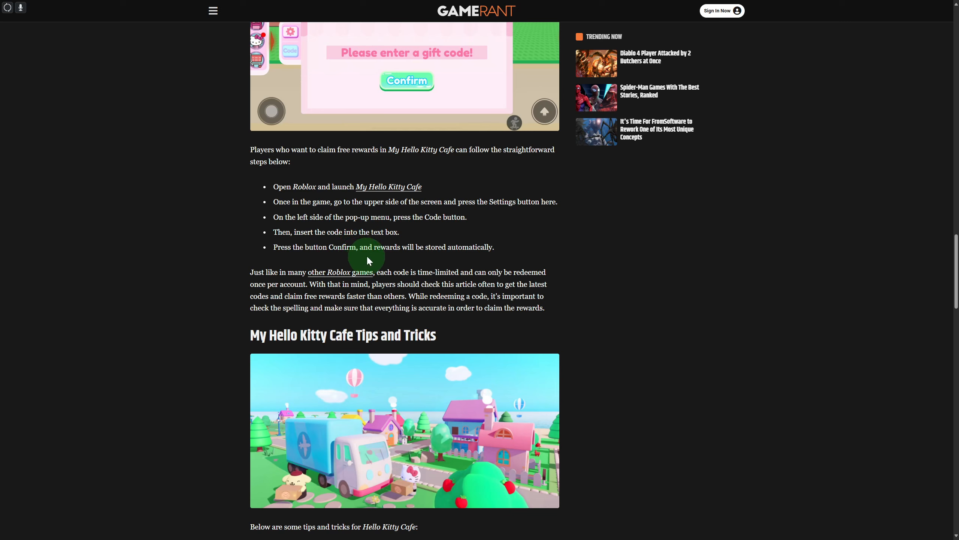
pyautogui.moveTo(590, 285)
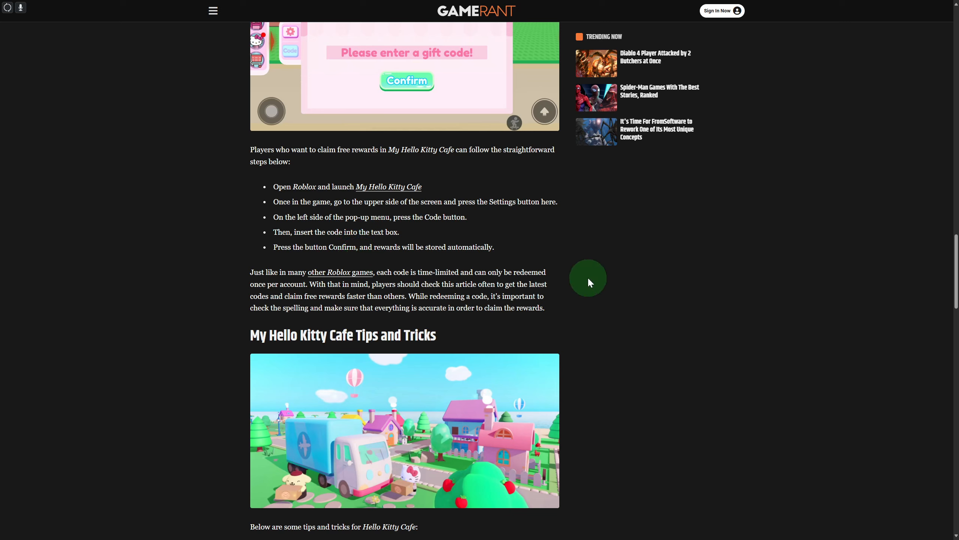